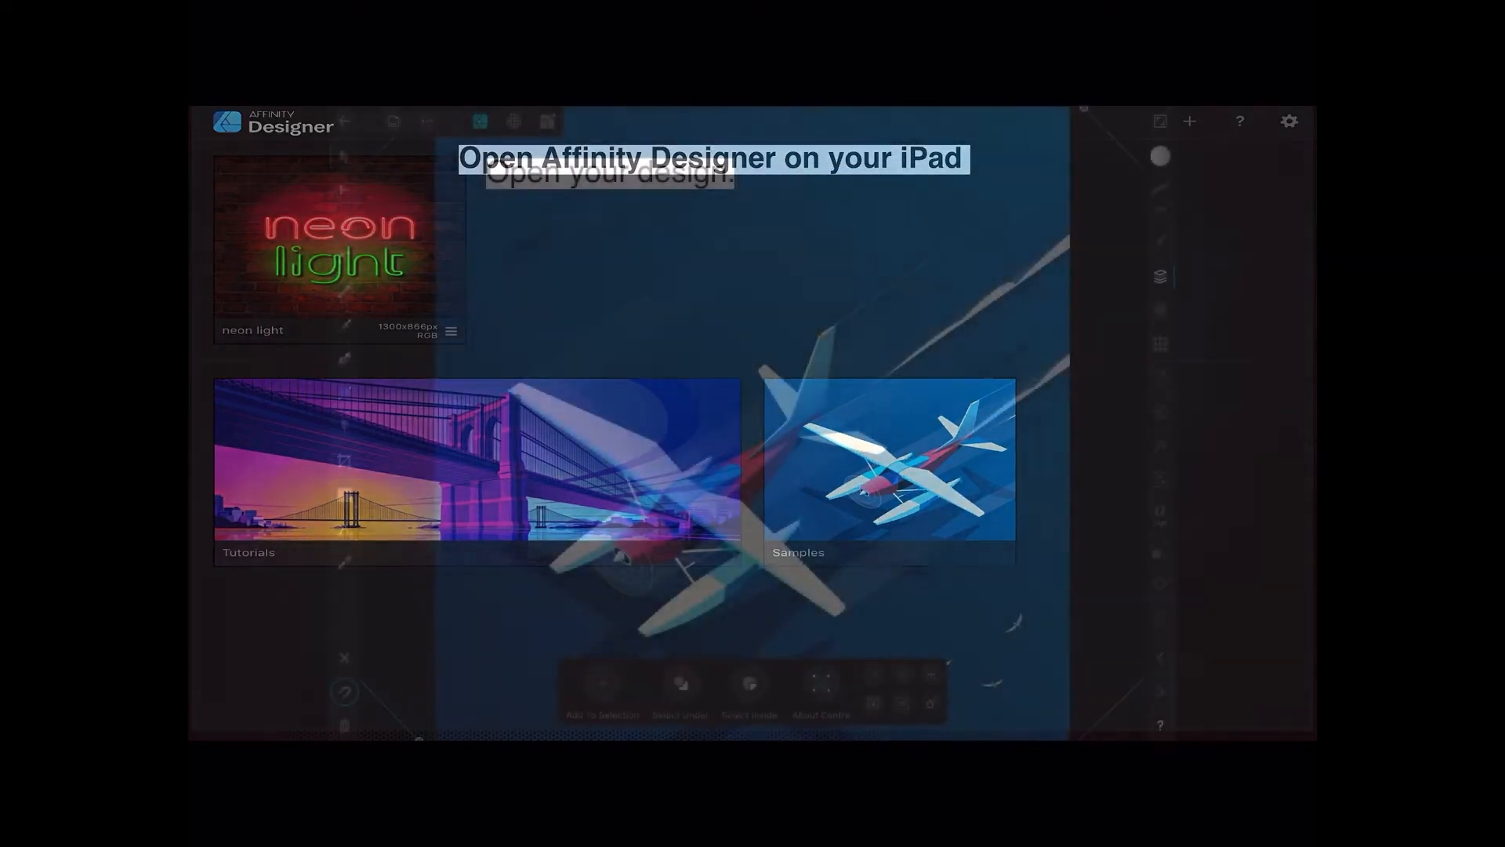
# Open the seaplane sample design from the Samples list.
pyautogui.click(887, 461)
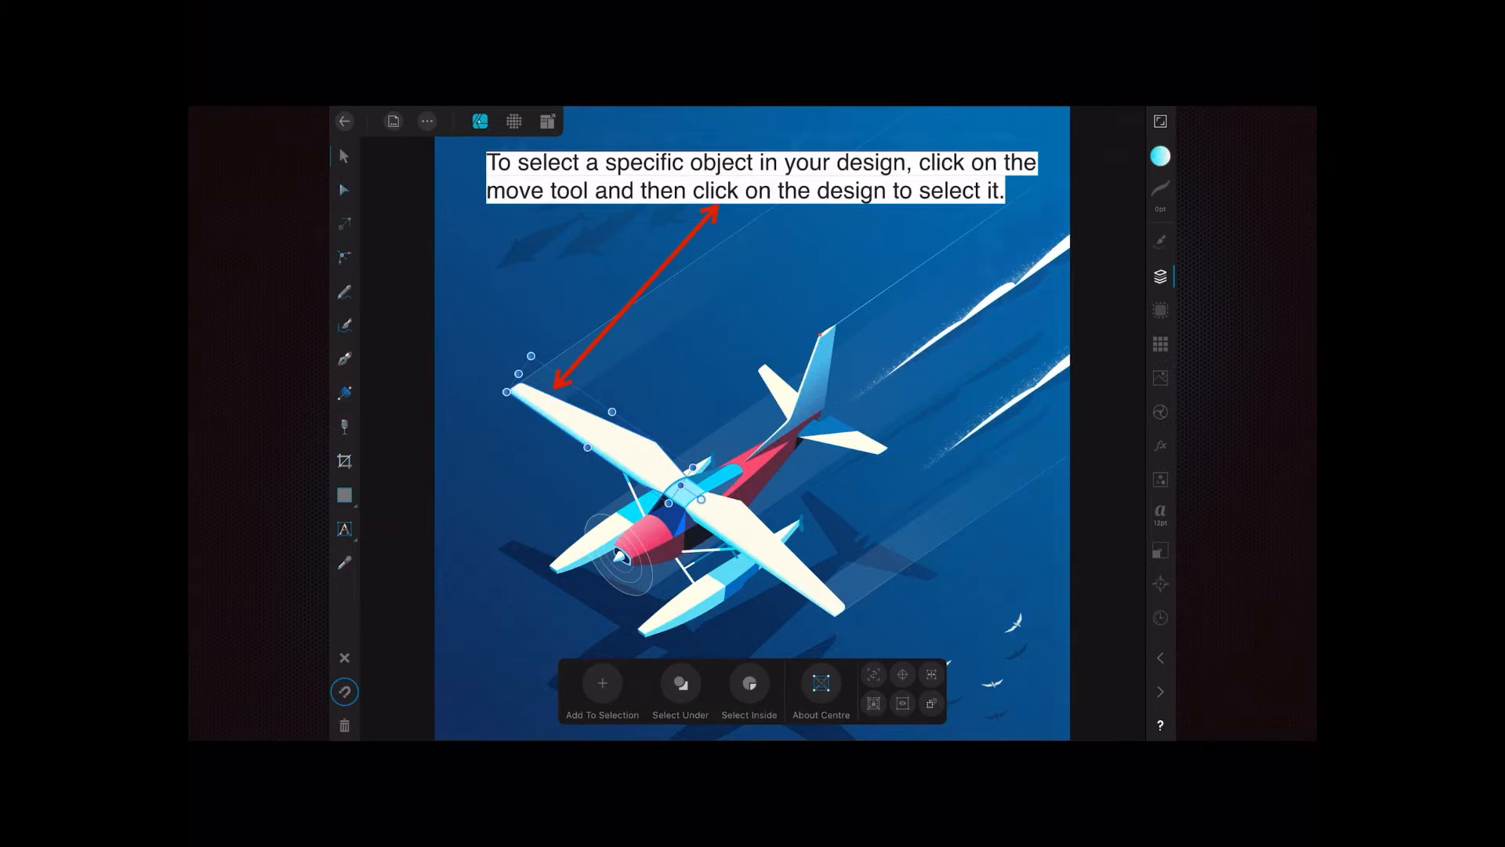
pyautogui.click(1160, 275)
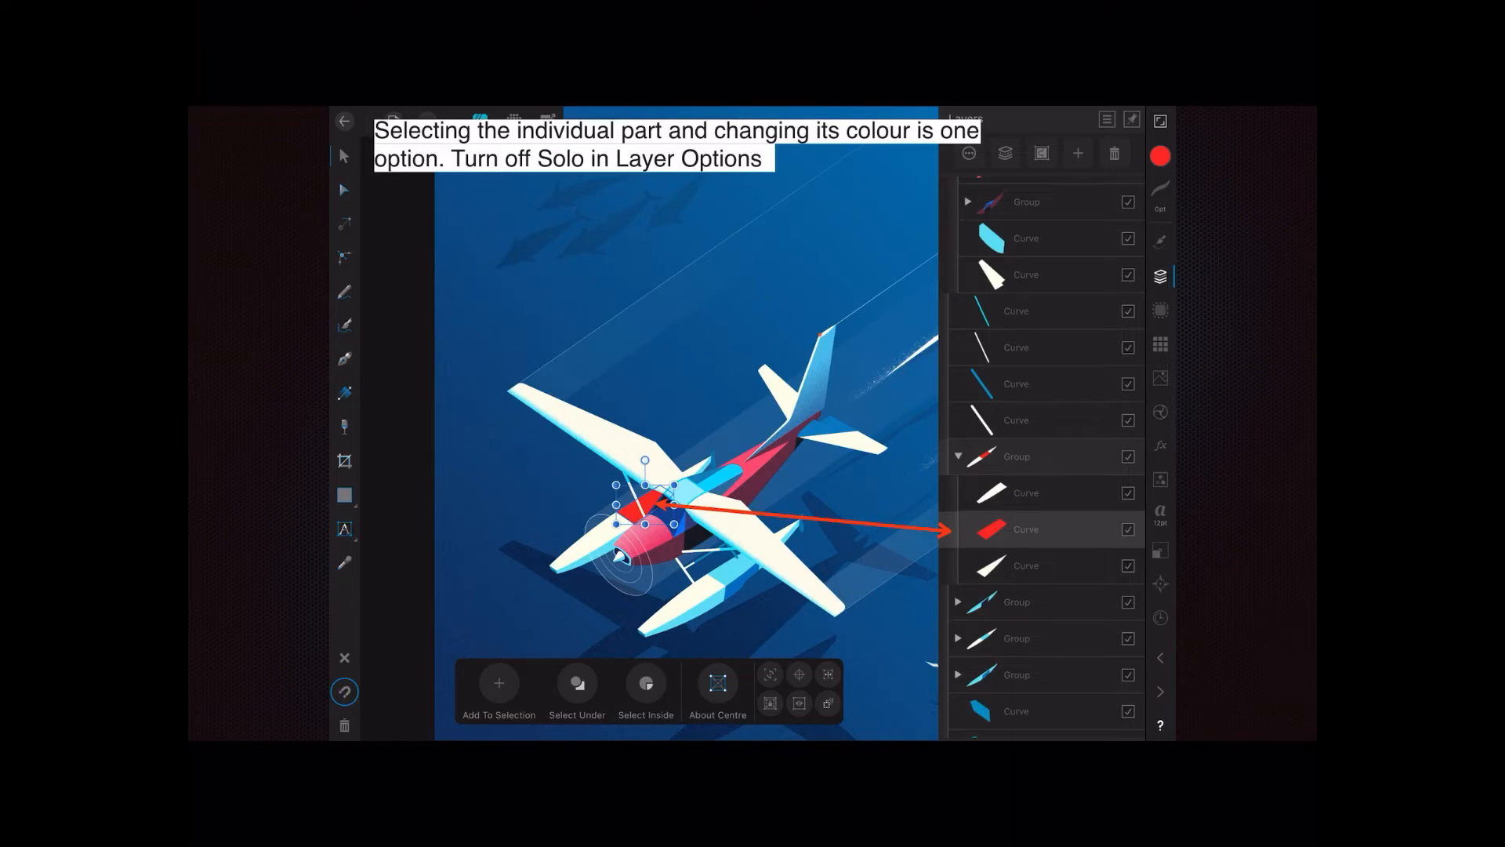
# Zoom the canvas to the tail-fin curve via its layer thumbnail.
pyautogui.doubleClick(991, 528)
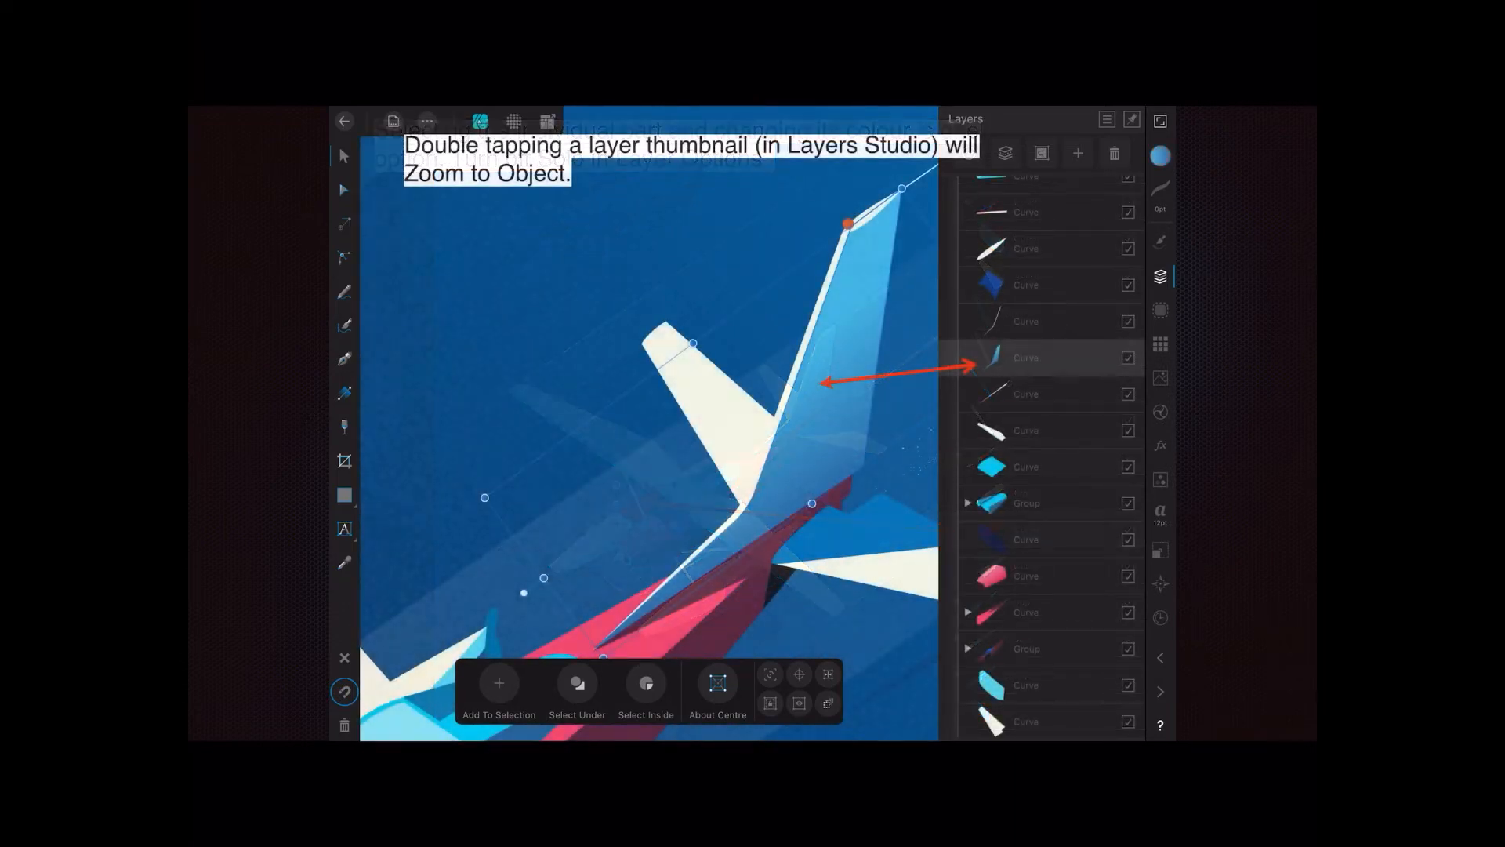